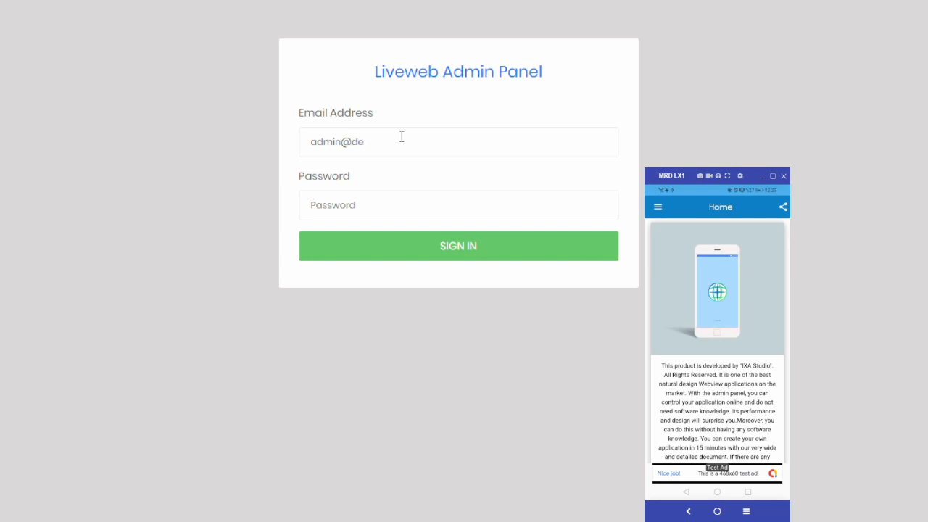
Sign in to the admin panel with the demo admin email and password.
text(mo.com)
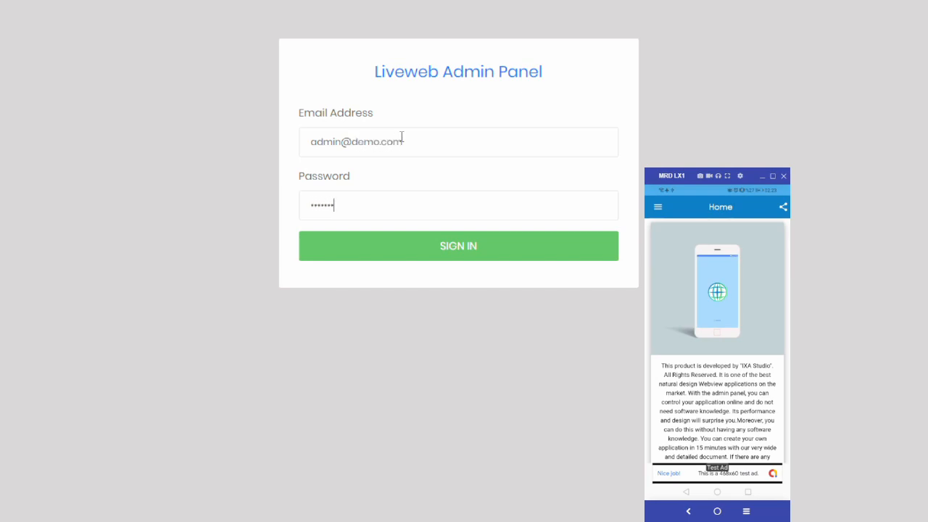
mouse_move(435, 240)
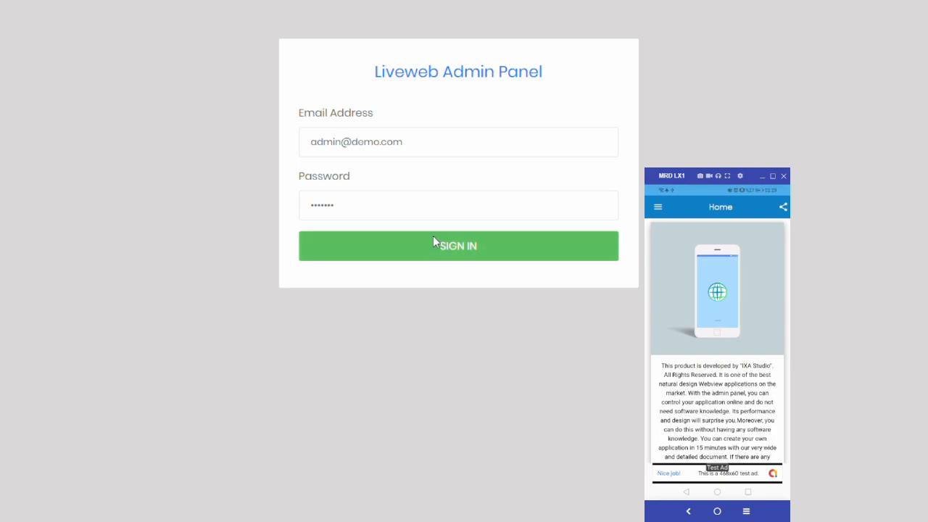
click(459, 246)
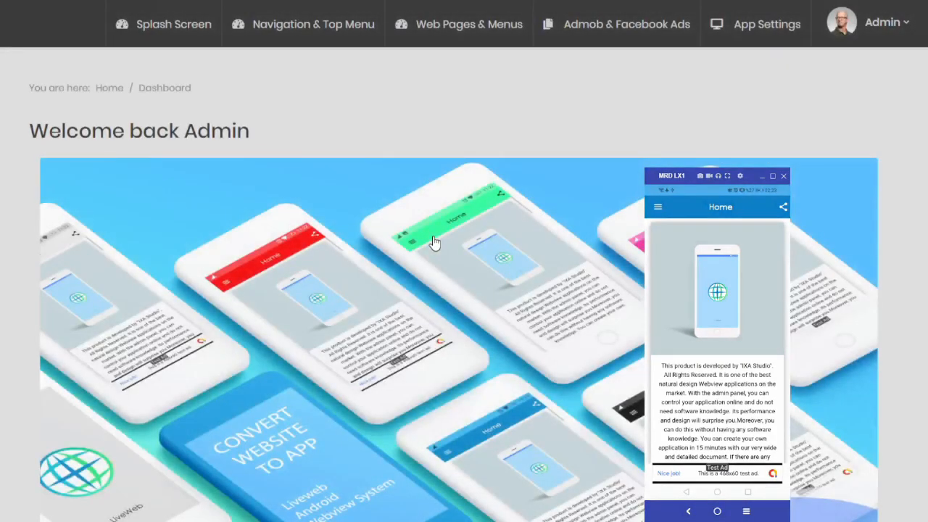
Navigate via Web Pages & Menus to the Menu 01 & Main Page settings.
click(314, 23)
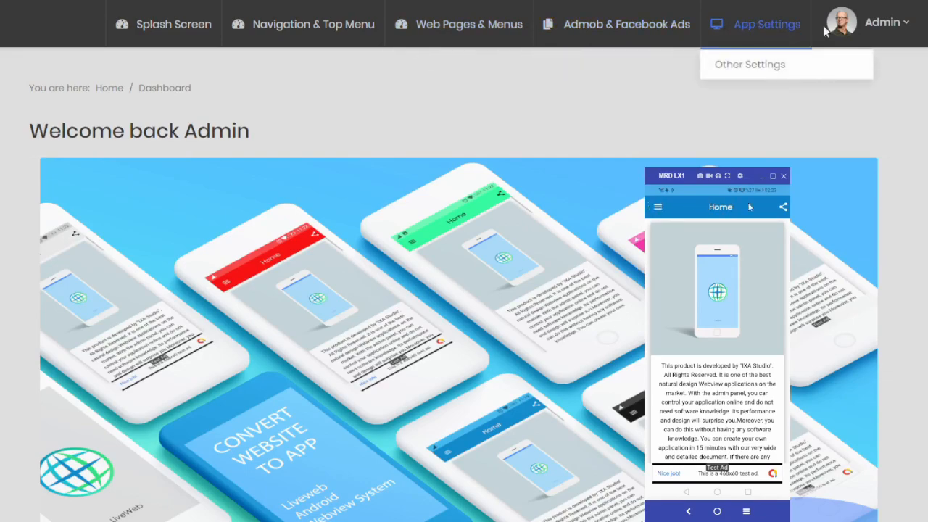
click(882, 21)
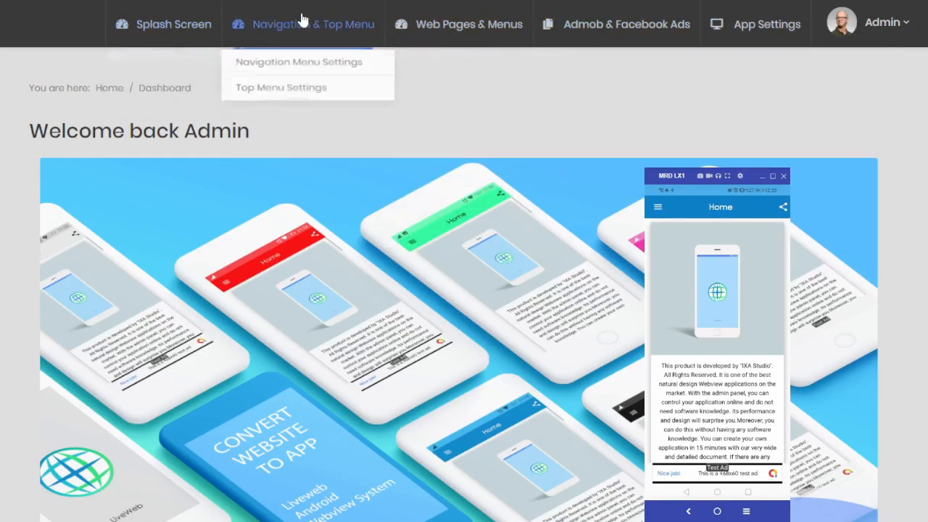
click(468, 23)
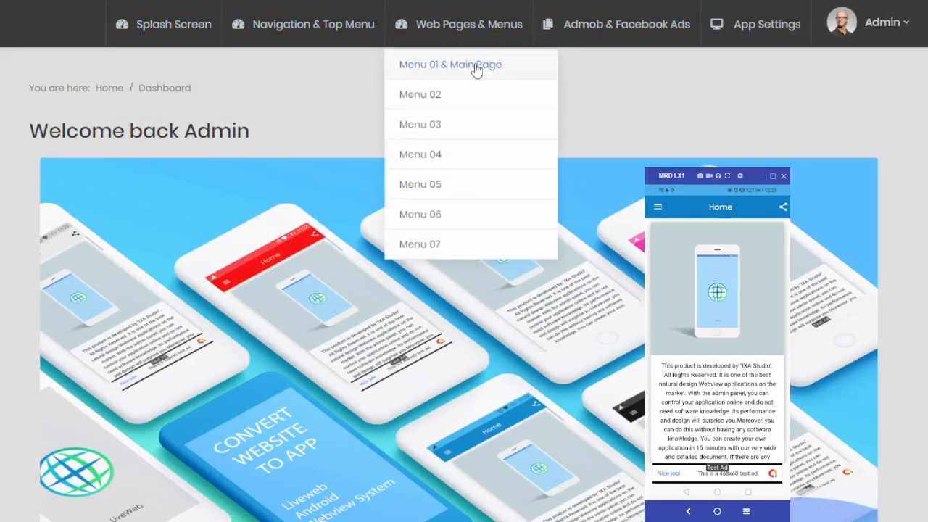
click(449, 63)
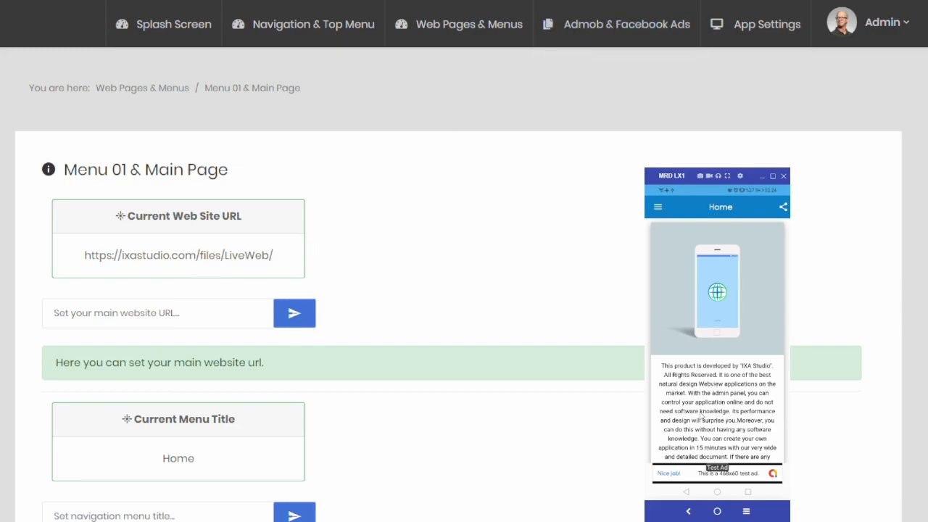
click(295, 313)
text(https://www.com)
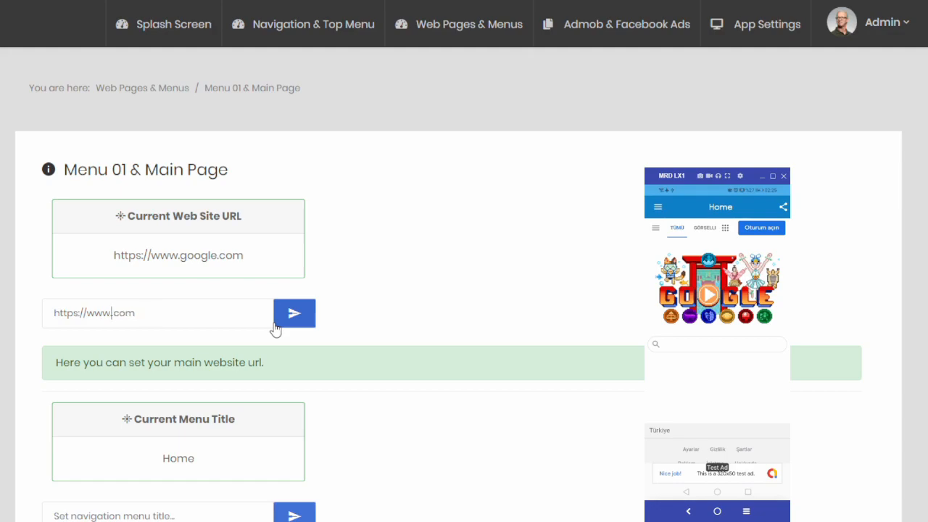
text(ixastudio)
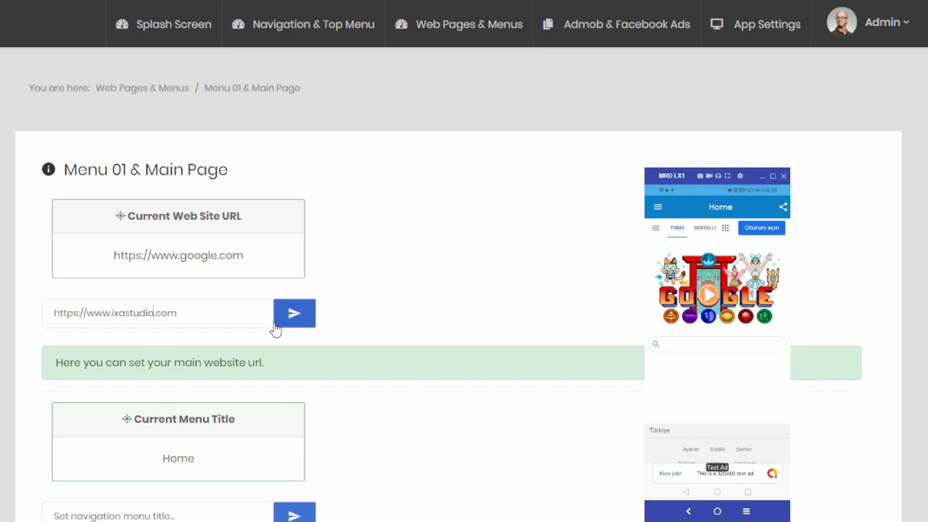
click(292, 313)
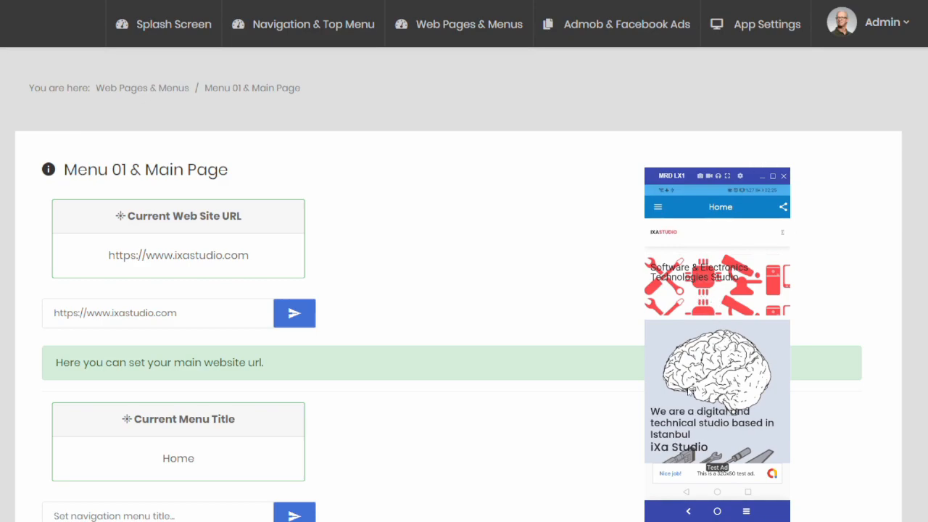
scroll(down, 3)
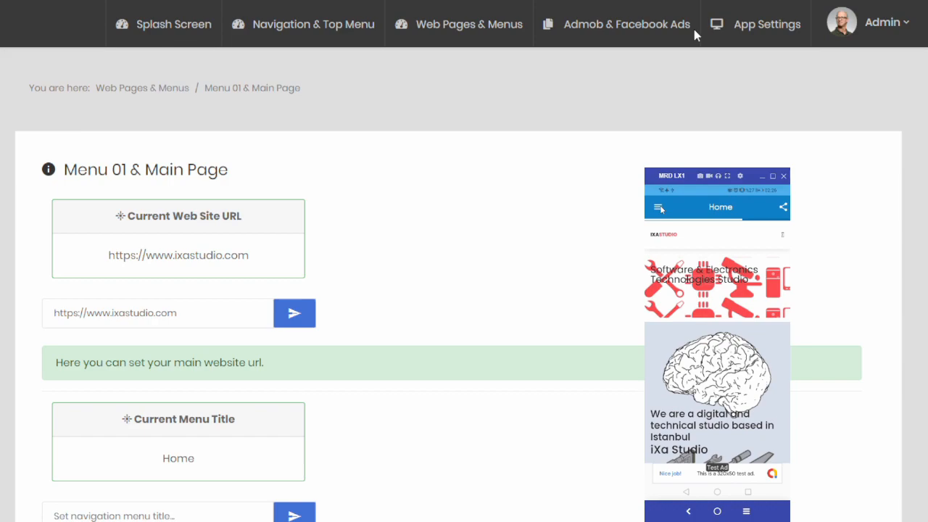
click(658, 207)
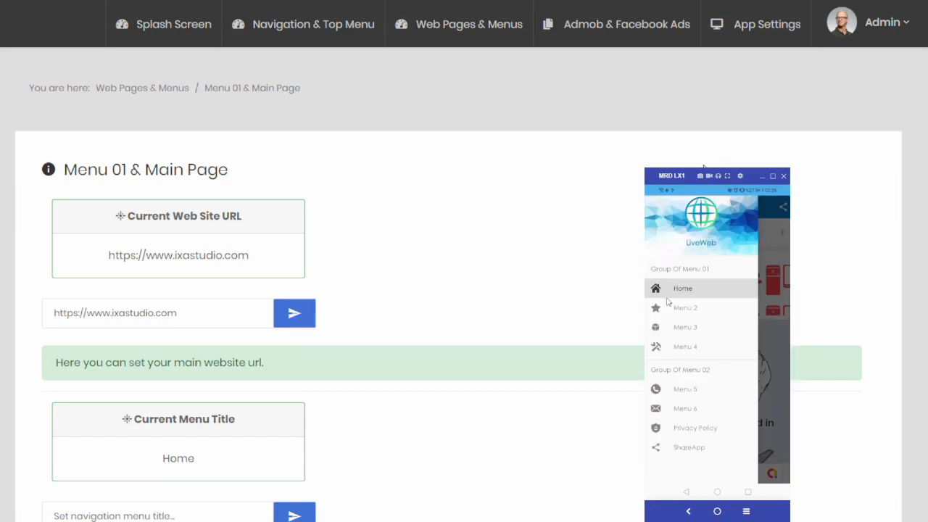
Set the Menu 01 navigation title to 'My Menu Name' and save it.
scroll(down, 3)
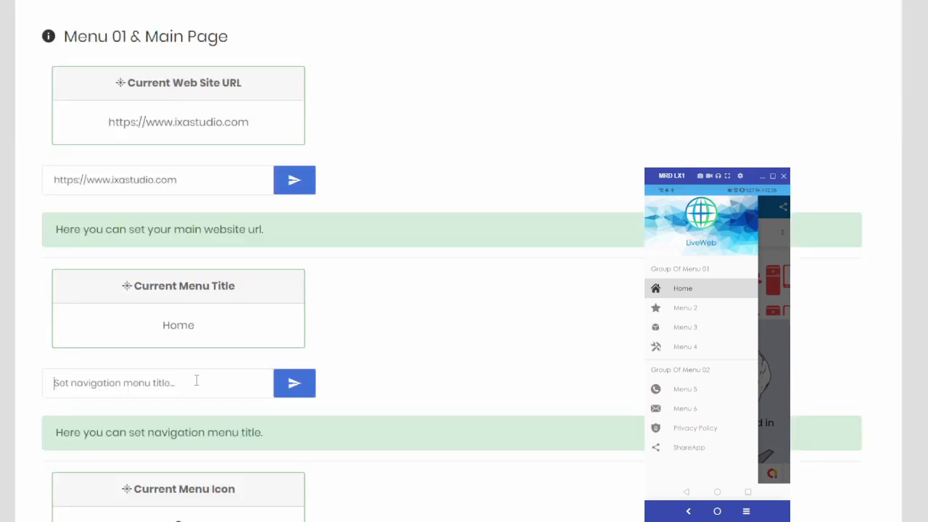
text(My Mo)
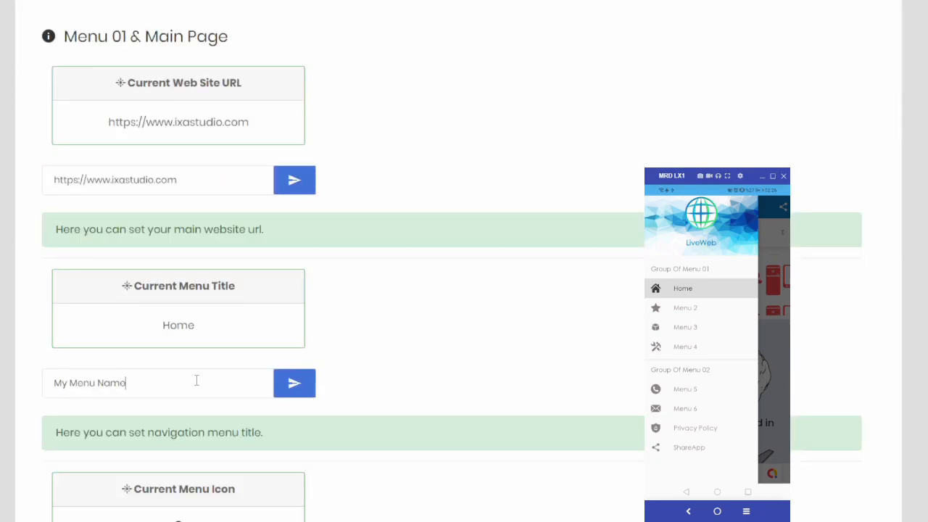
click(293, 383)
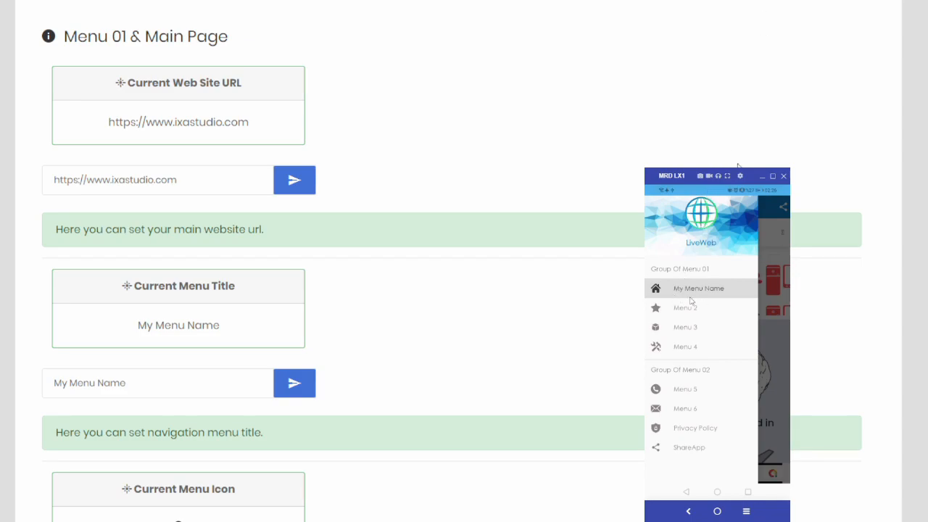
mouse_move(760, 157)
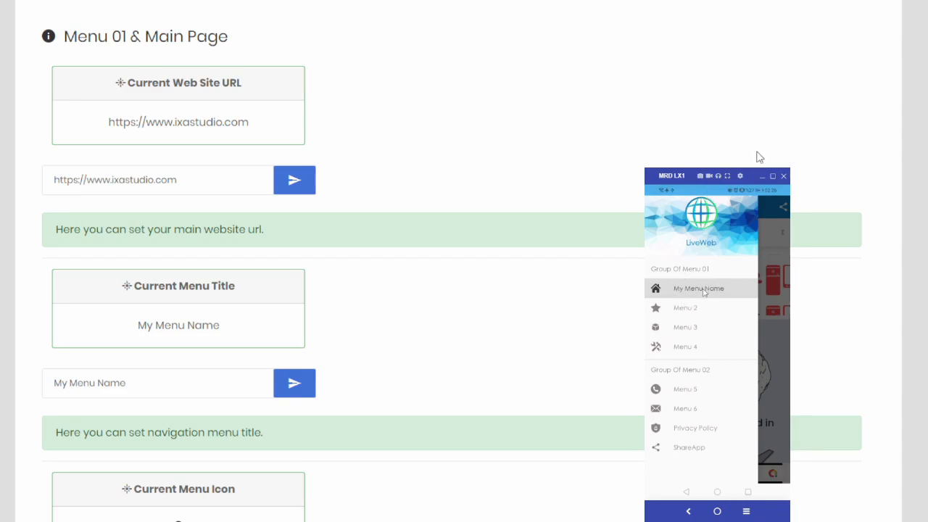
scroll(up, 3)
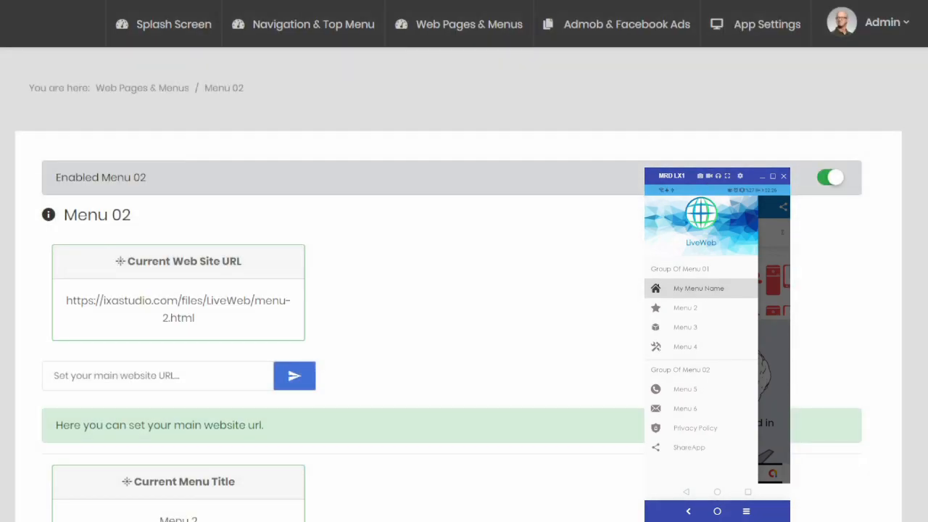
Set the Menu 02 title to 'My Other Menu' and save it.
scroll(down, 3)
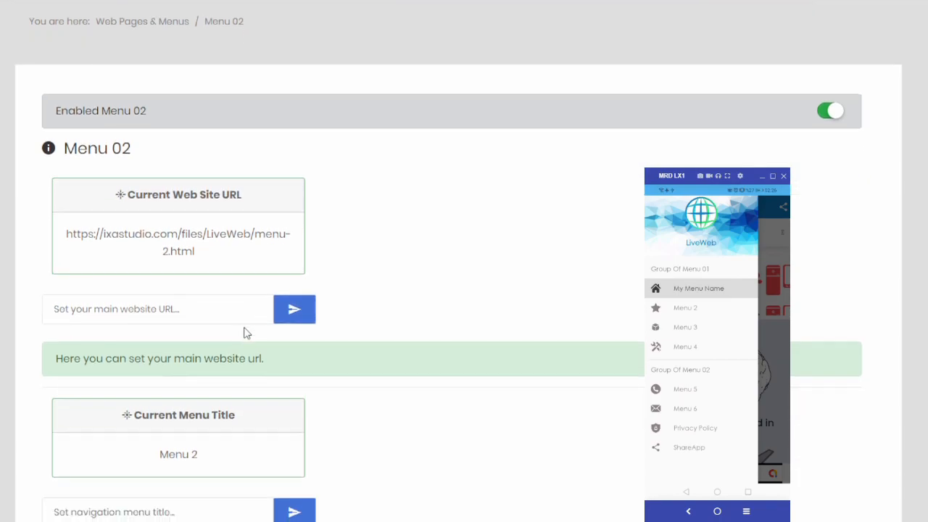
scroll(down, 3)
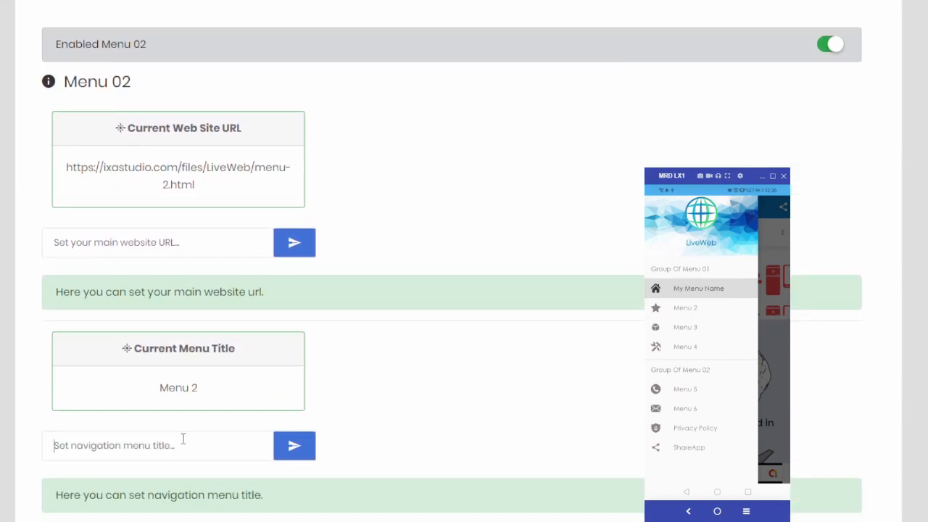
text(My Other)
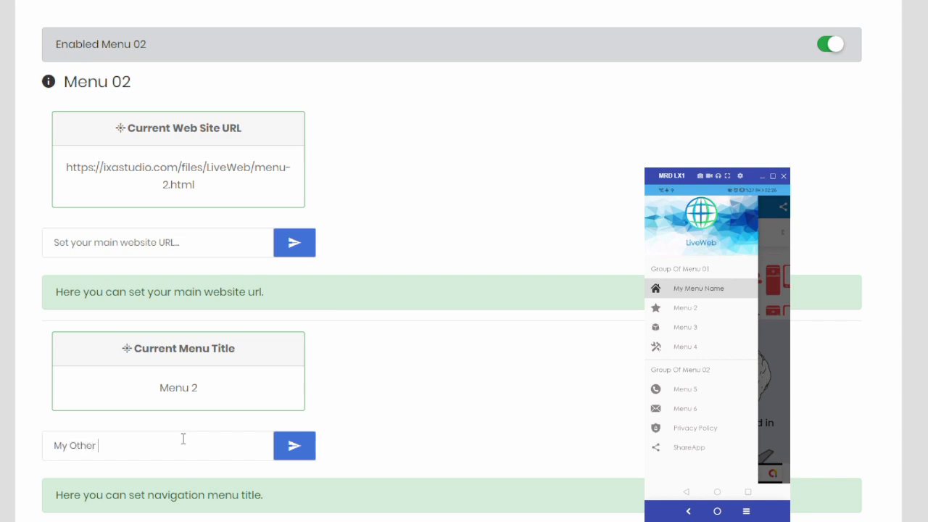
click(294, 445)
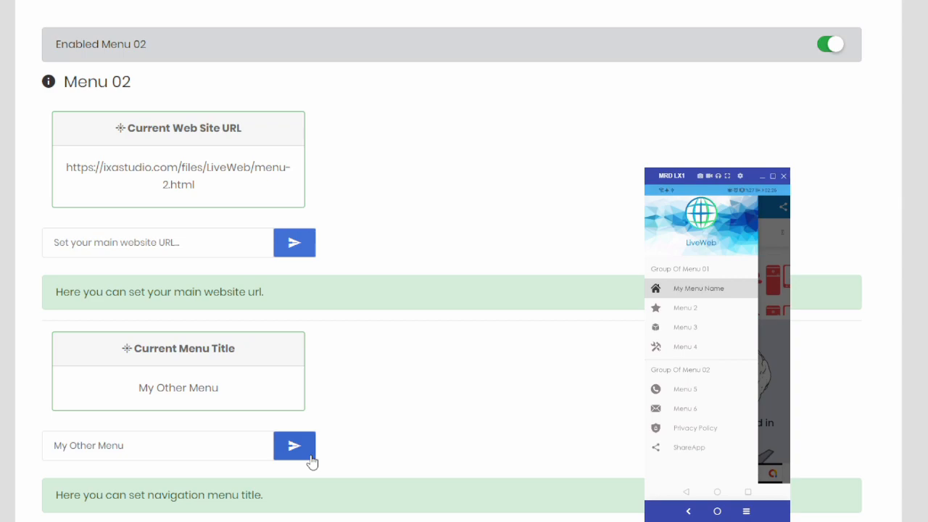
scroll(up, 3)
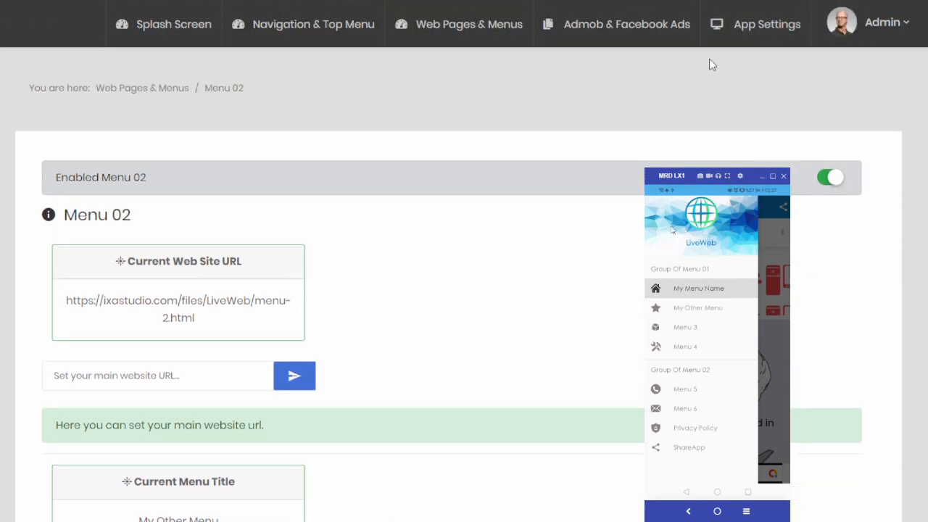
Switch off the Enabled Menu 02 toggle so it leaves the app drawer.
click(829, 177)
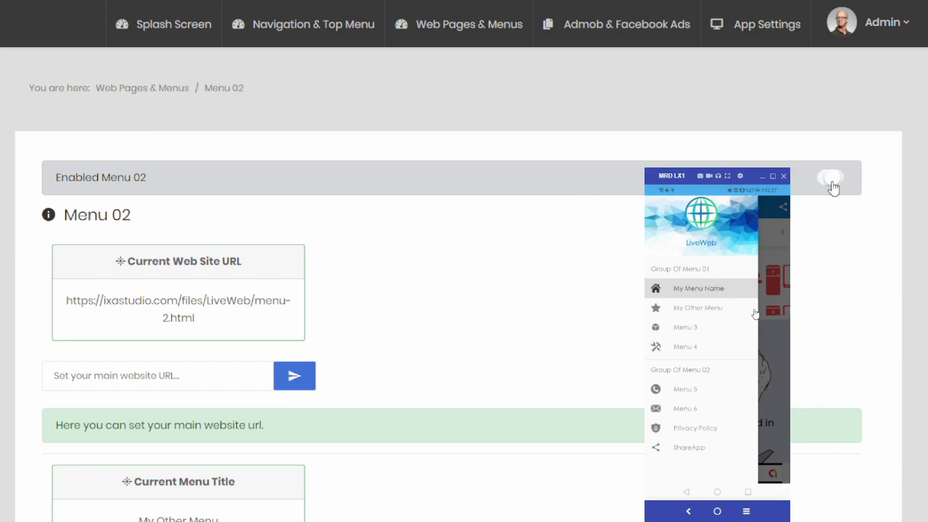
click(829, 177)
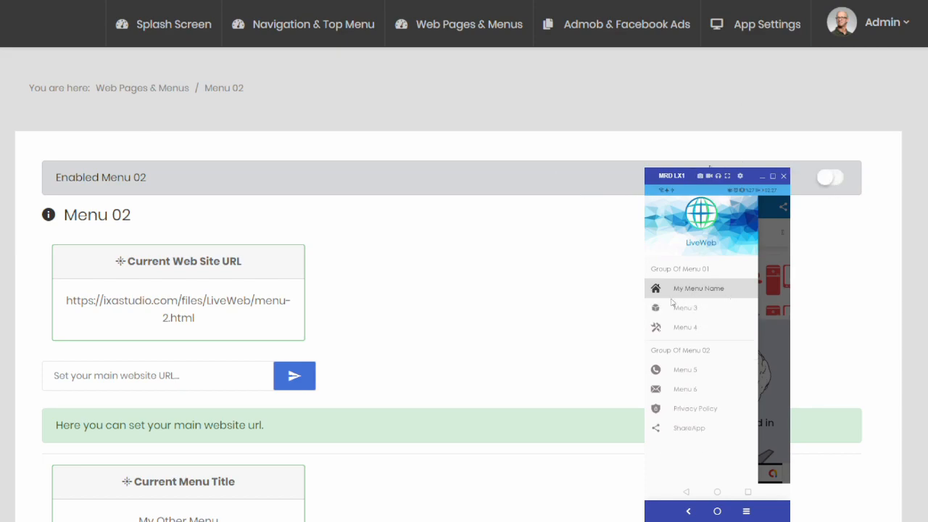
mouse_move(736, 152)
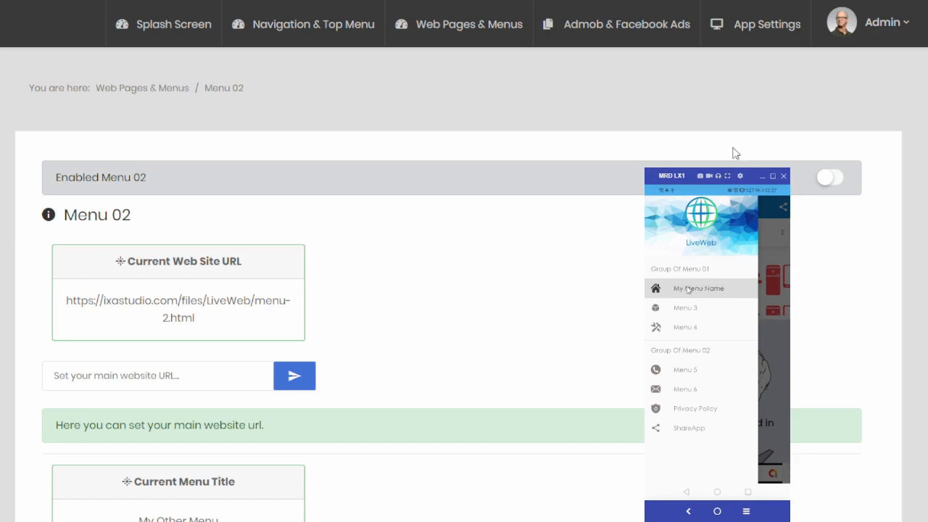
mouse_move(836, 203)
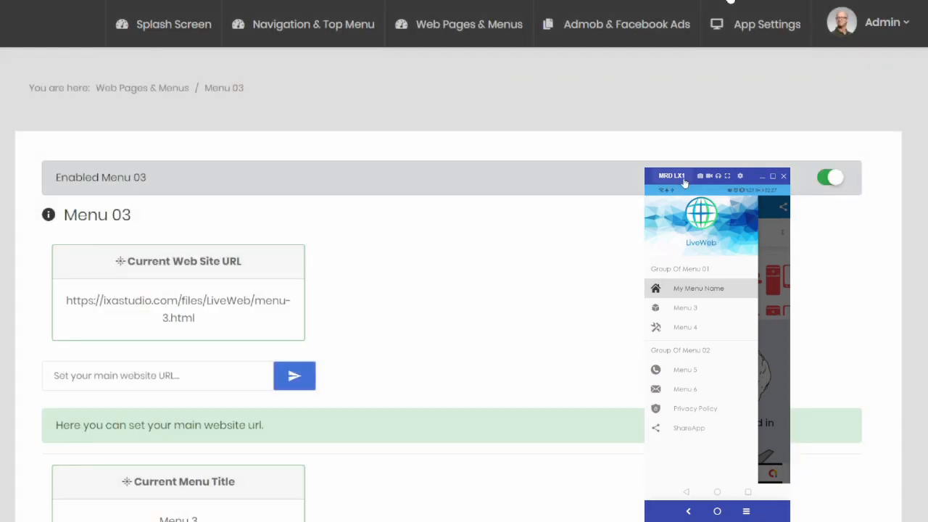
Disable Menu 03, then in Other Settings enable right-to-left layout for the app.
click(829, 177)
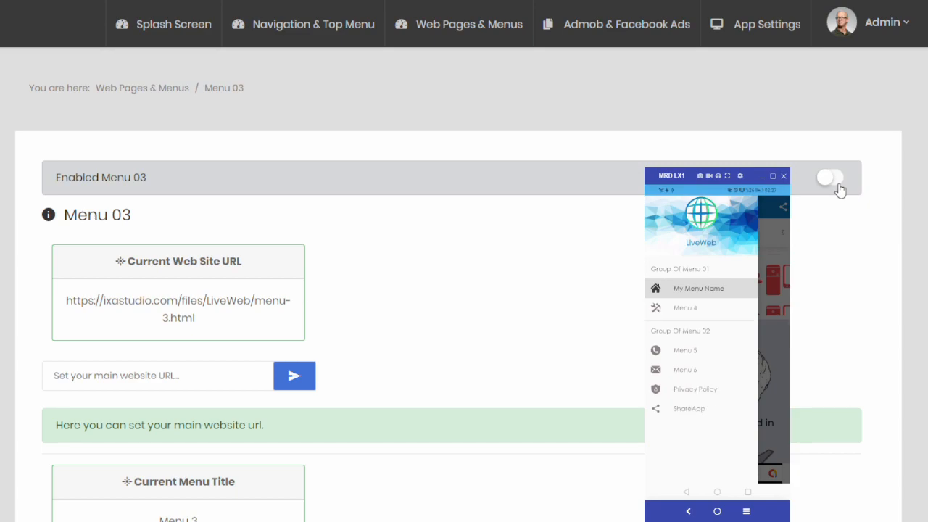
mouse_move(809, 313)
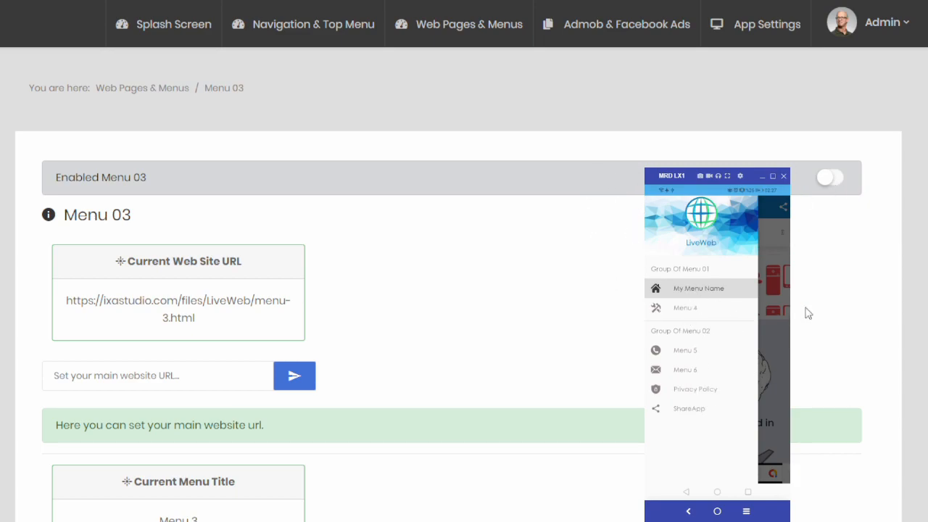
click(765, 23)
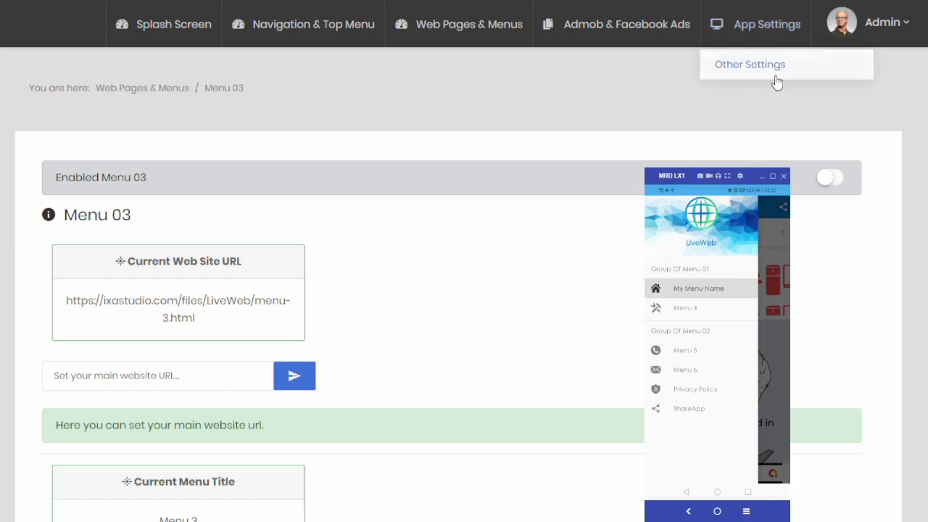
click(749, 64)
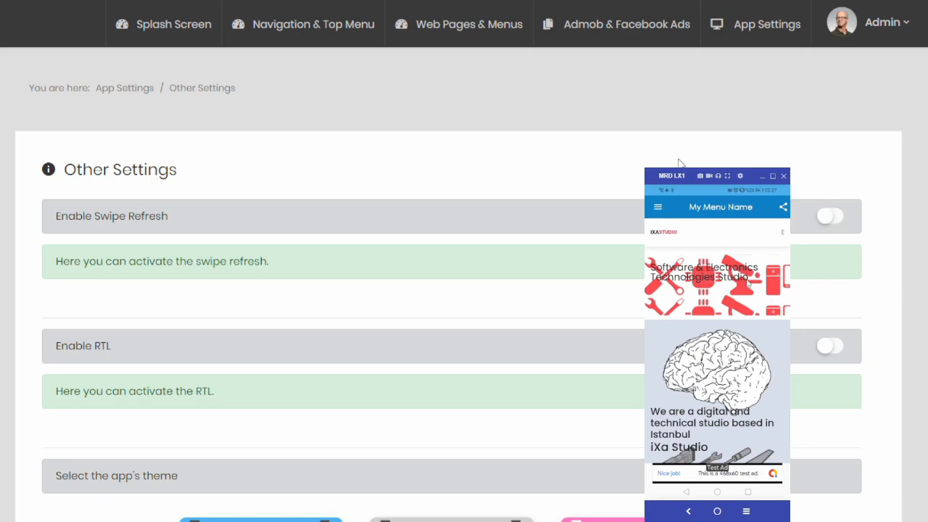
click(829, 345)
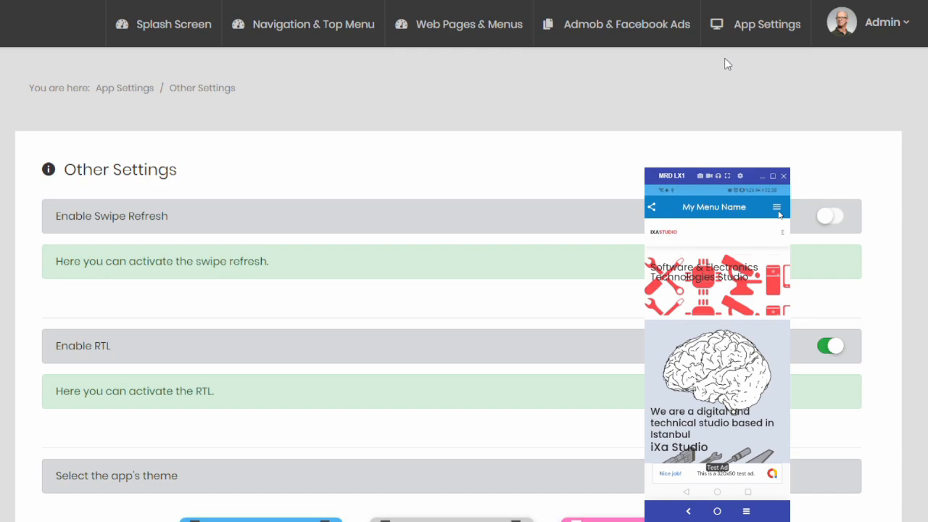
click(777, 206)
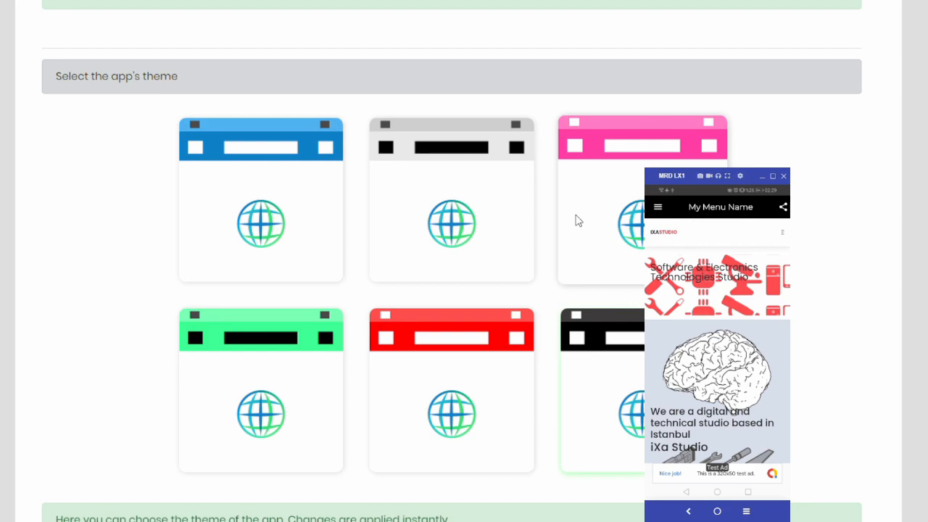
Review the Splash Screen State and animation settings, then go to Navigation Menu Settings.
click(180, 23)
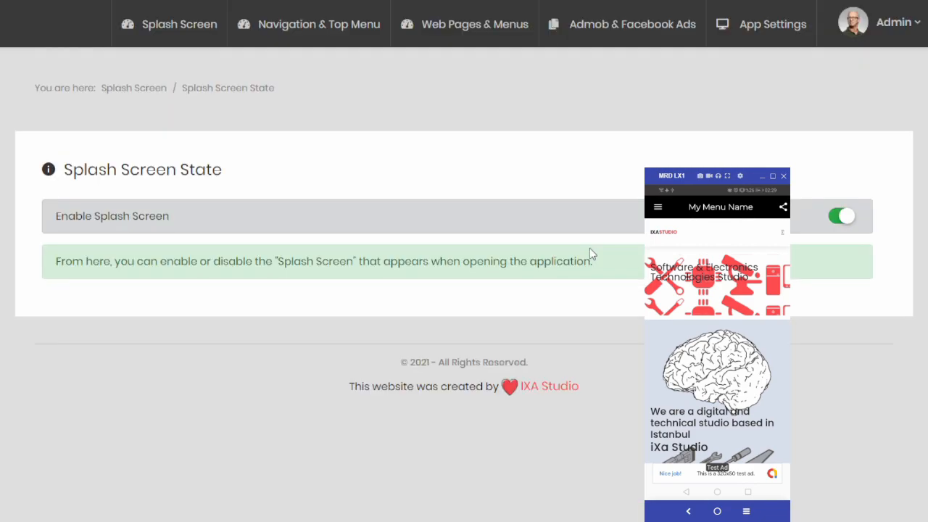
scroll(down, 3)
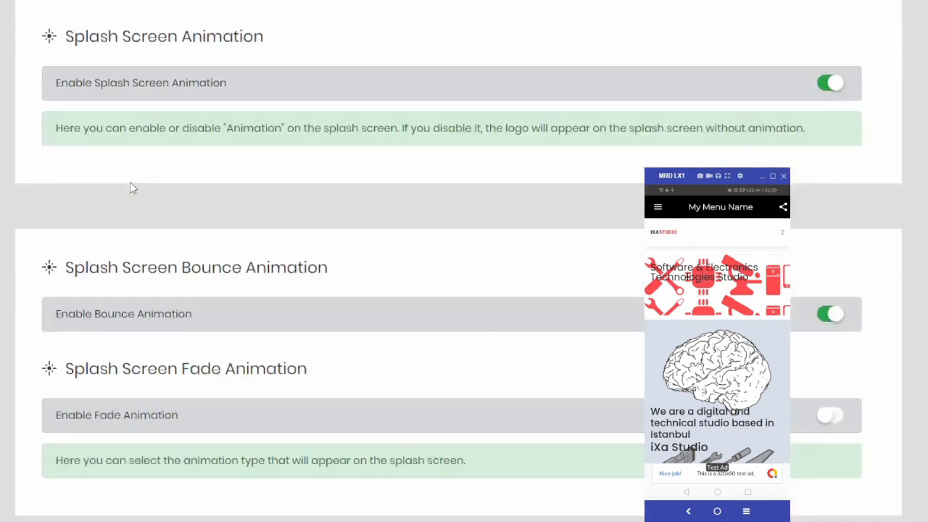
scroll(down, 3)
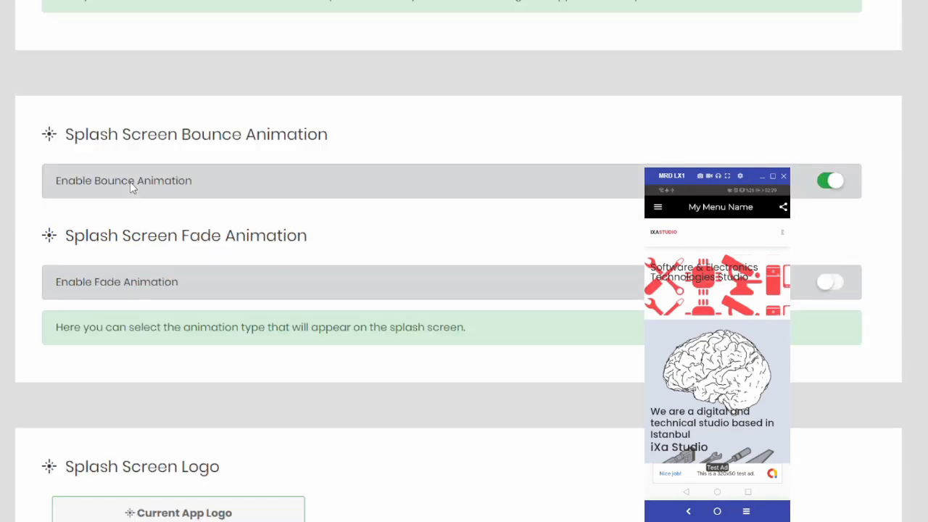
scroll(down, 3)
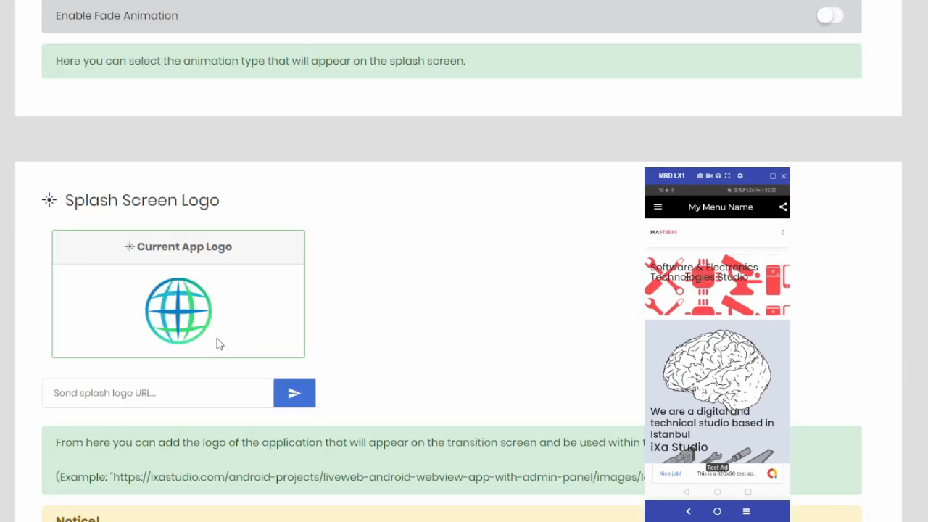
scroll(up, 3)
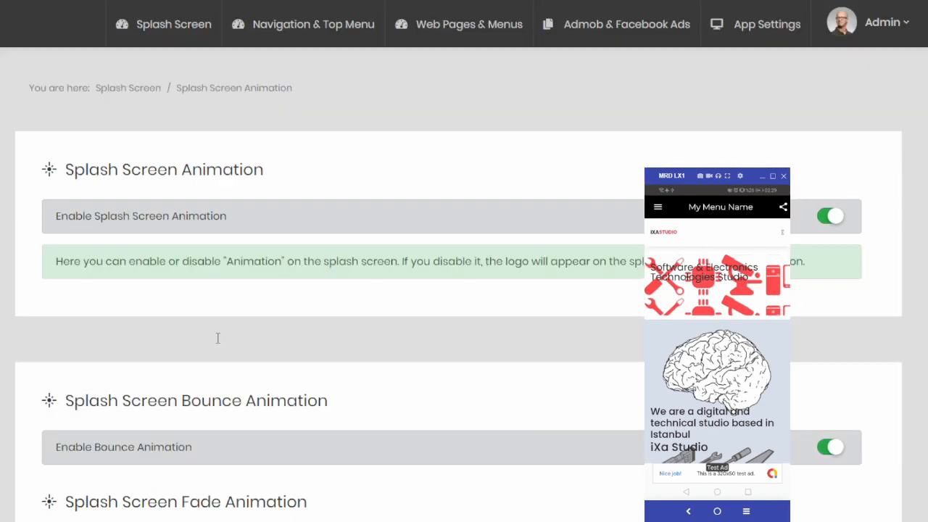
click(313, 23)
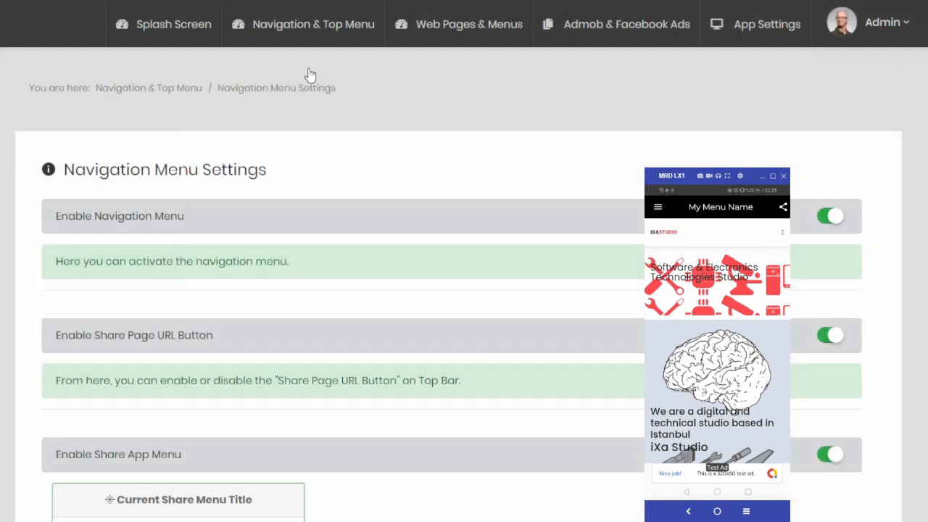
Toggle Enable Navigation Menu off and on, and disable the Share Page URL button.
click(657, 206)
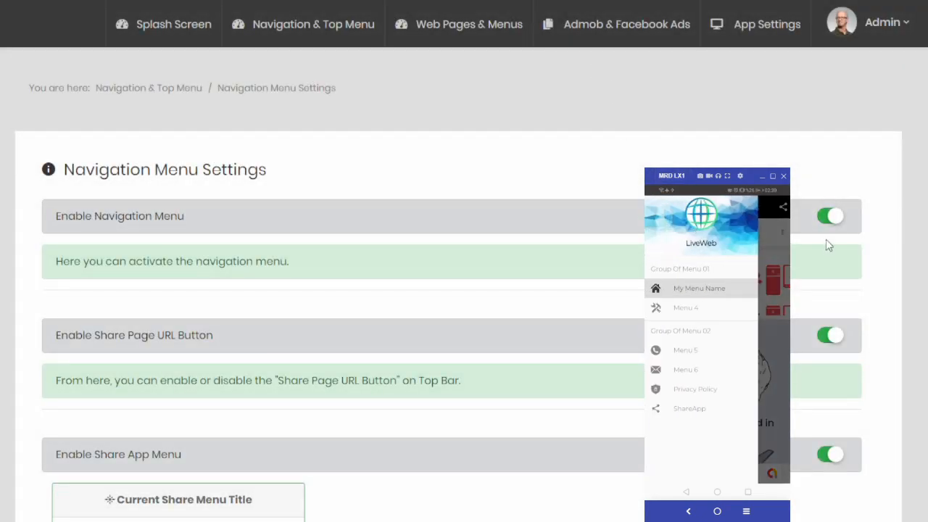
click(832, 216)
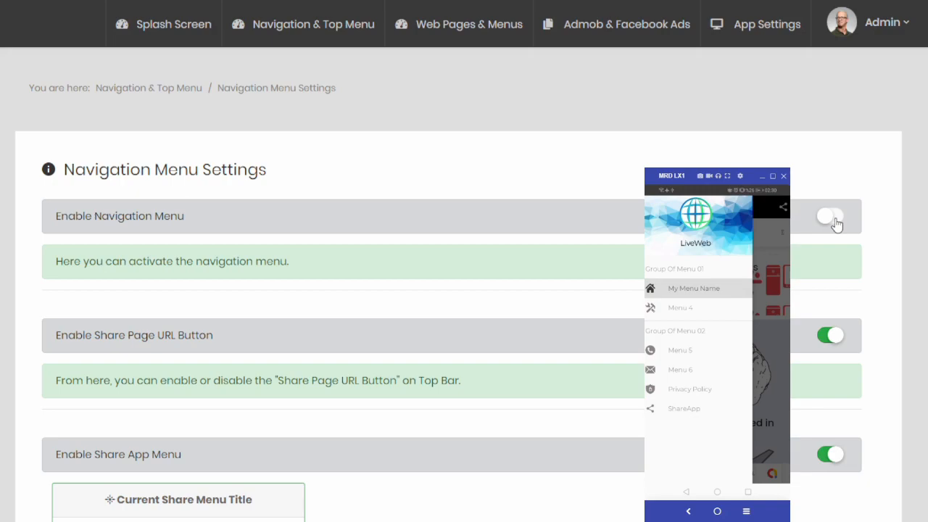
click(693, 287)
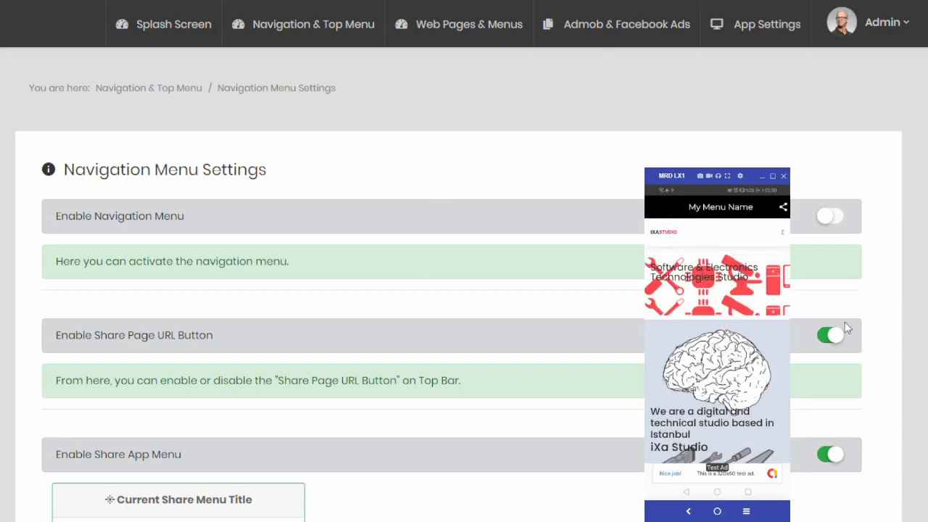
mouse_move(812, 325)
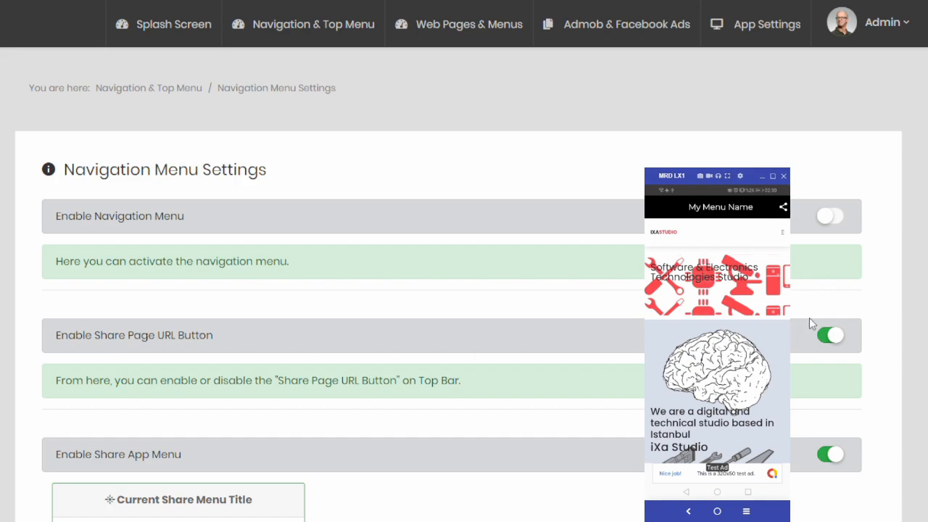
click(829, 335)
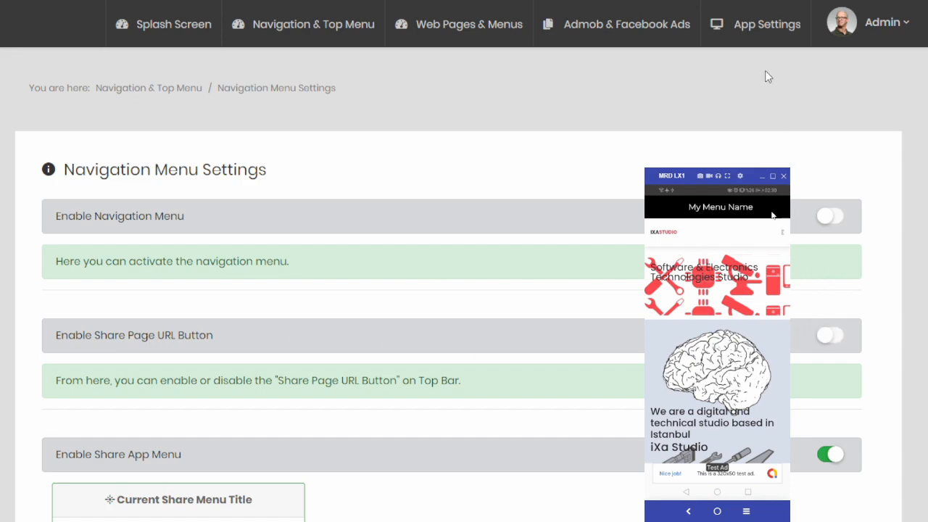
scroll(down, 3)
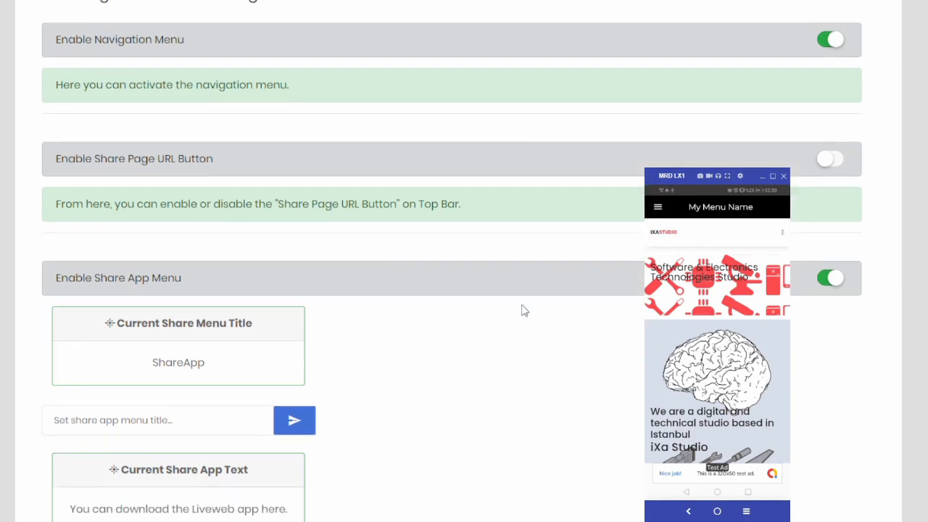
scroll(down, 3)
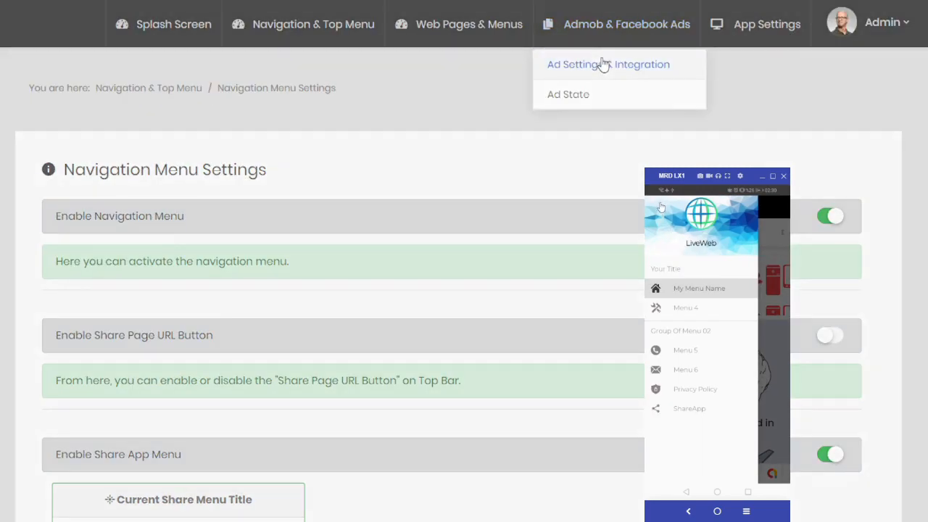
Review the Admob Ad Settings & Integration page's app, banner and interstitial ad IDs.
click(609, 64)
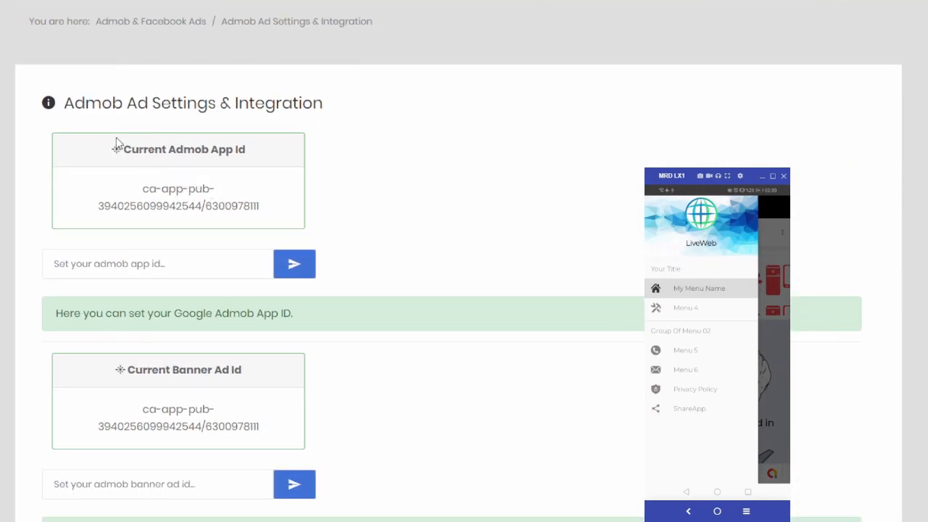
scroll(down, 3)
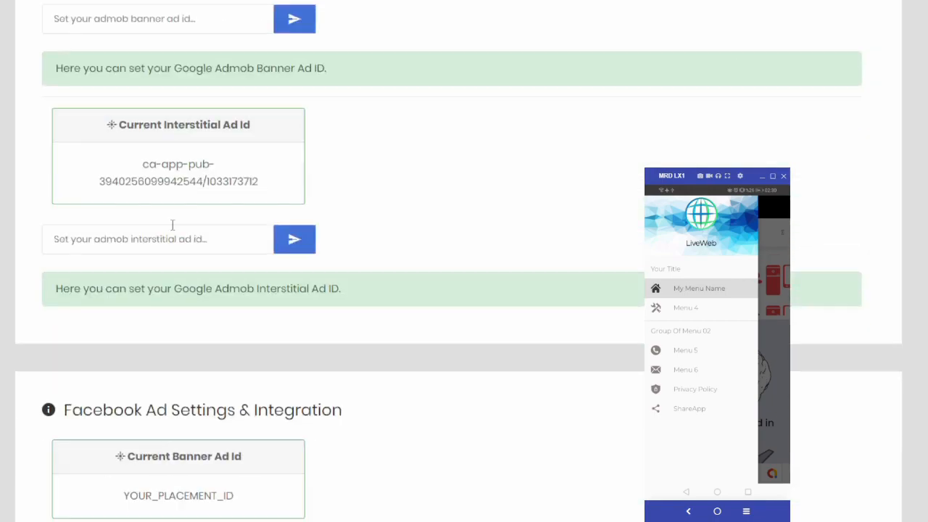
scroll(down, 3)
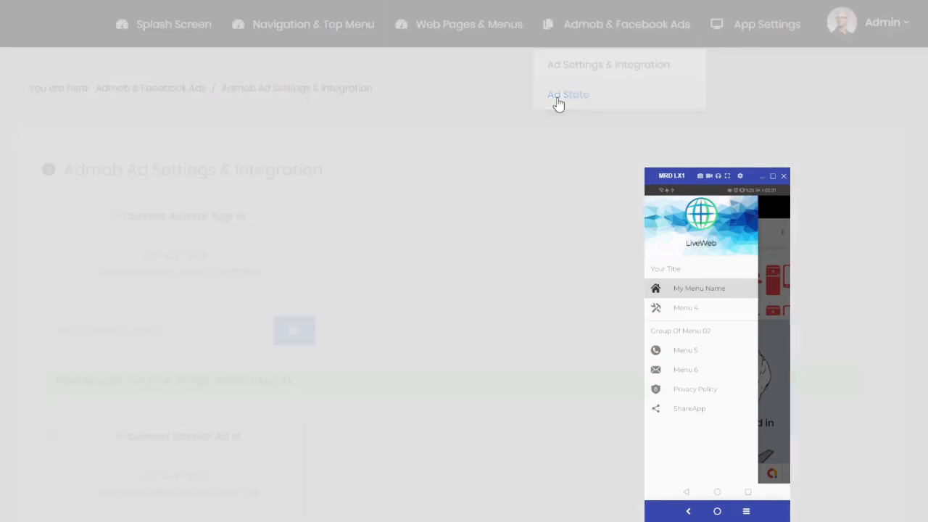
Disable Google Admob ads on the Ad State page so the emulator app shows no Admob ad.
click(569, 94)
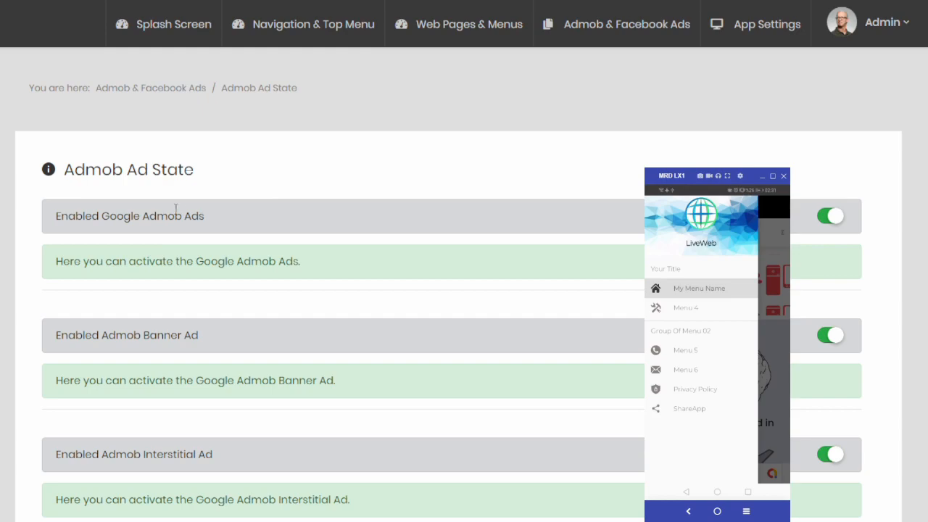
mouse_move(775, 310)
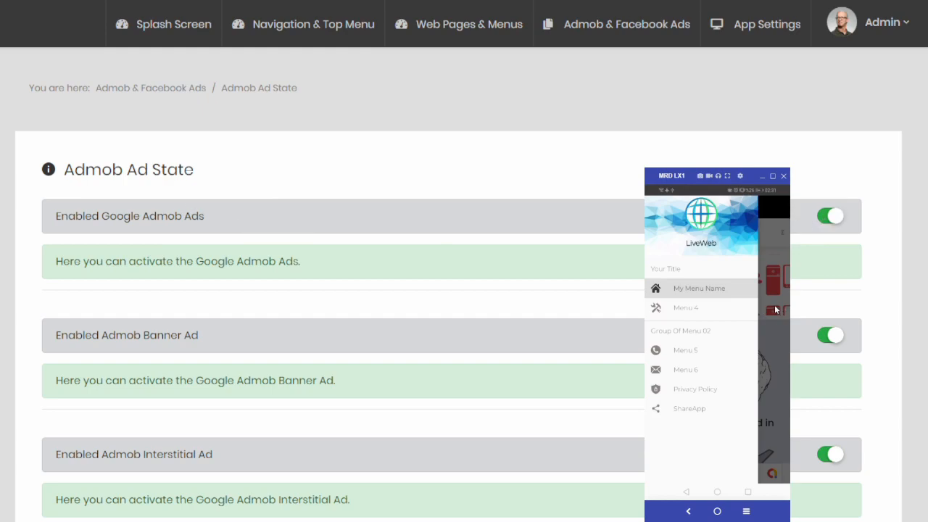
click(699, 287)
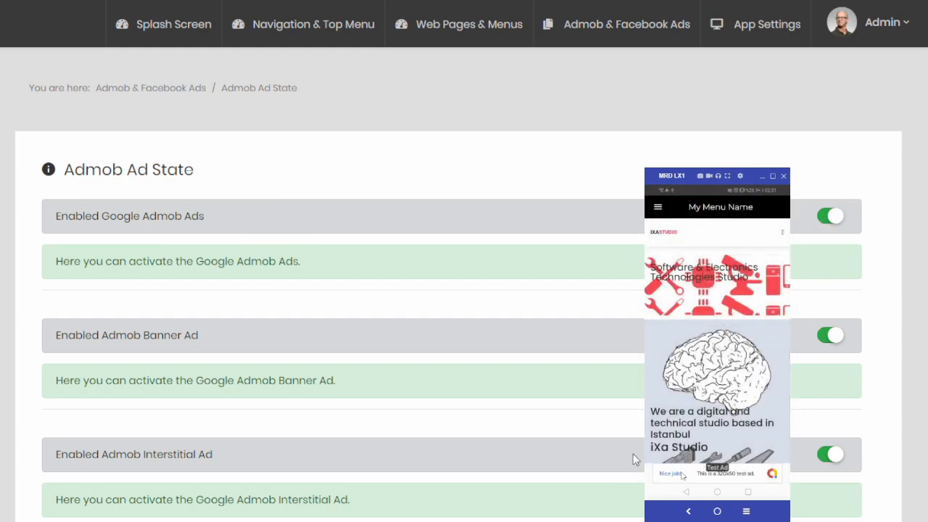
click(831, 215)
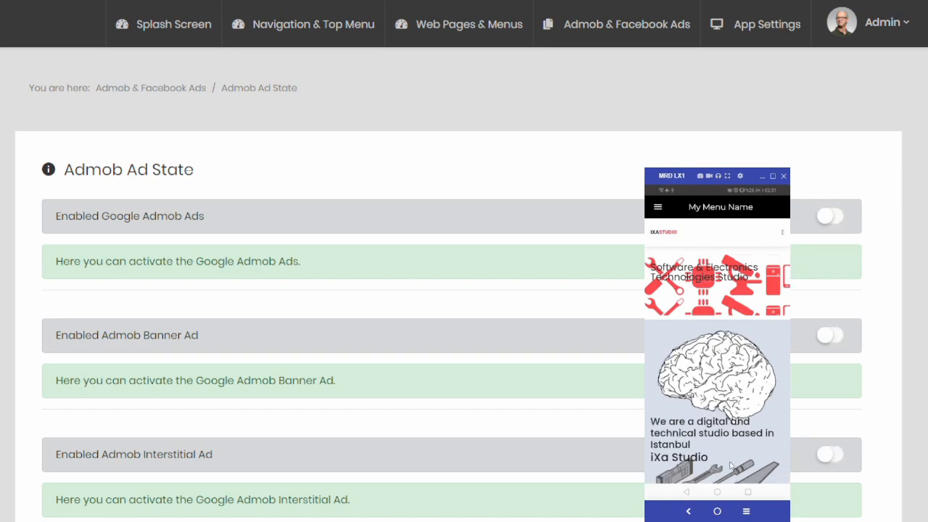
mouse_move(702, 470)
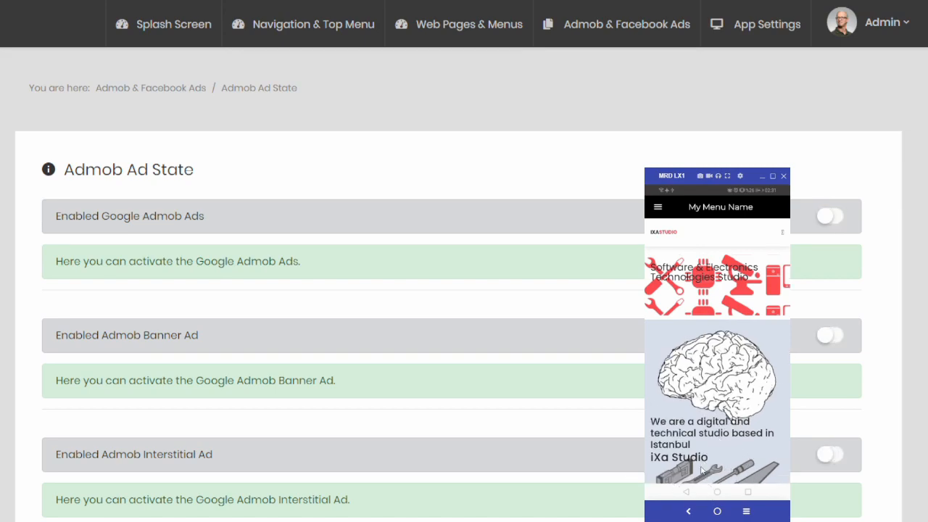
mouse_move(791, 250)
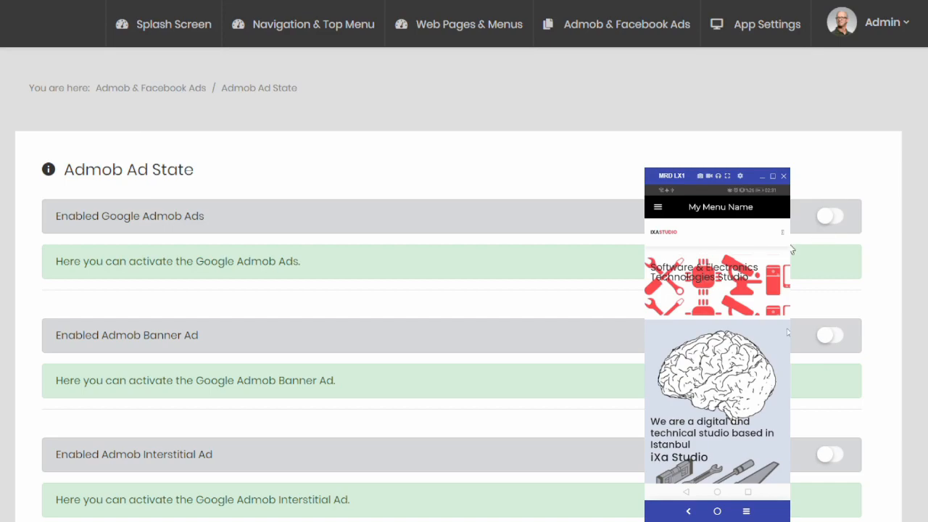
scroll(down, 3)
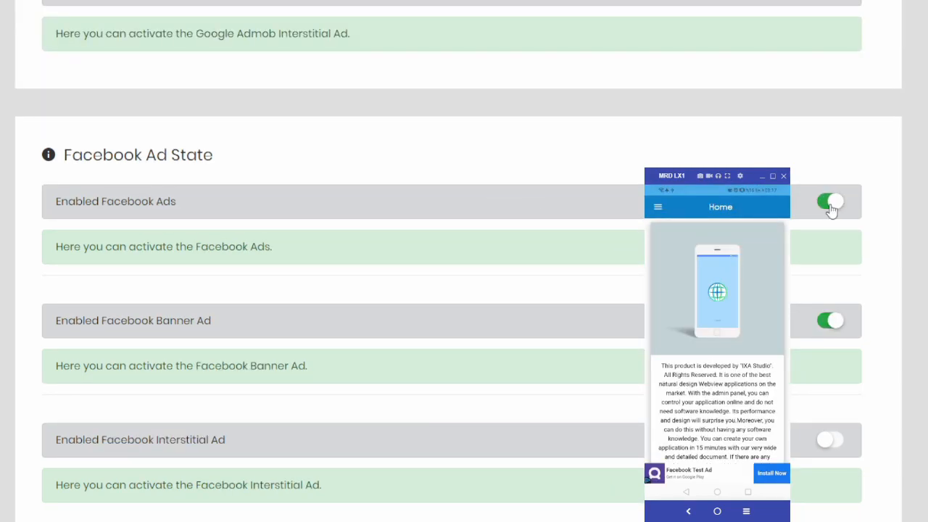
Enable the Facebook interstitial ad and reveal the Ad Show Count section showing 3 clicks.
click(829, 201)
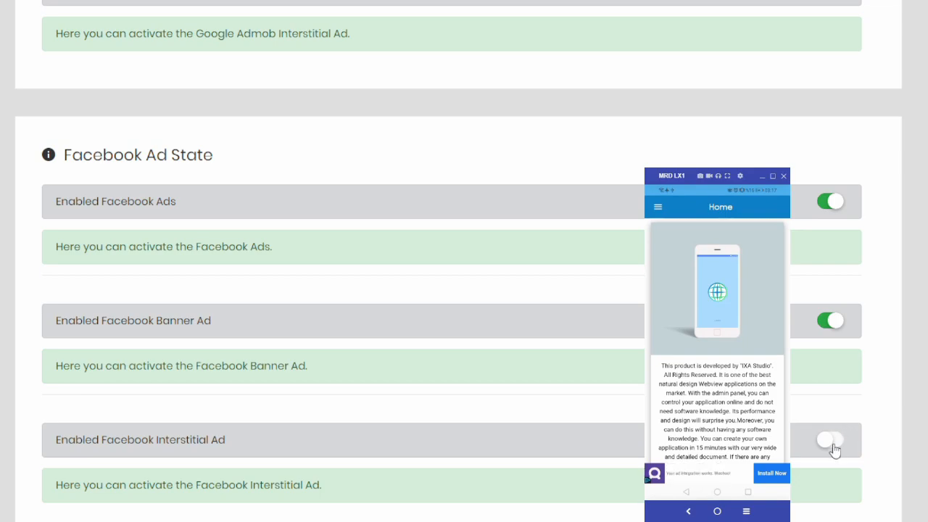
scroll(down, 3)
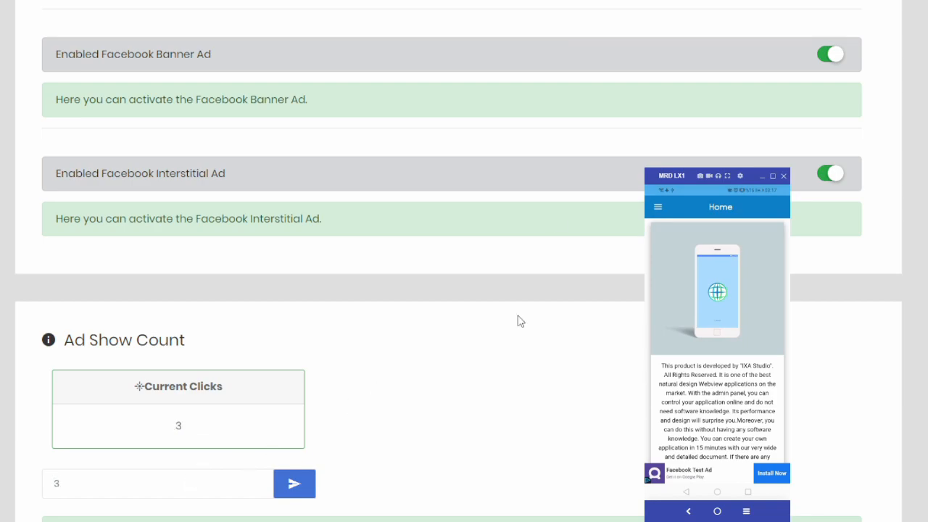
scroll(down, 3)
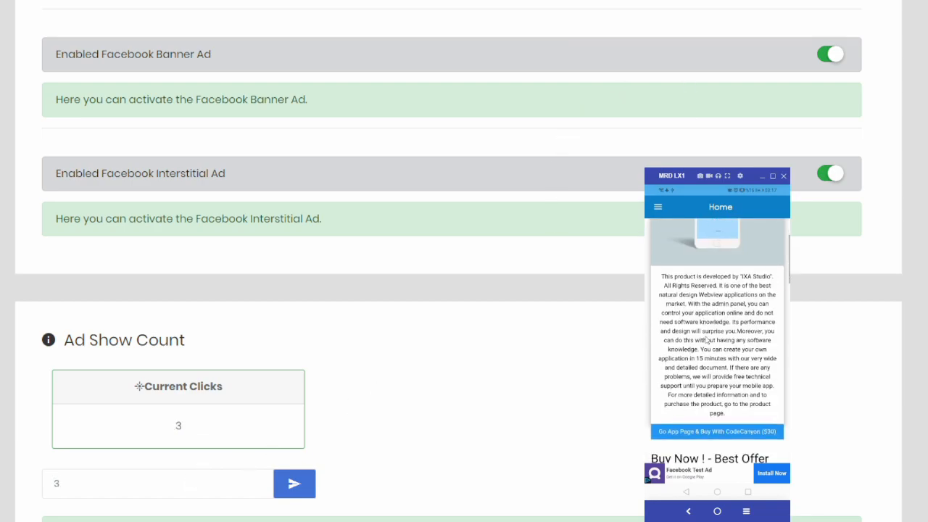
scroll(down, 3)
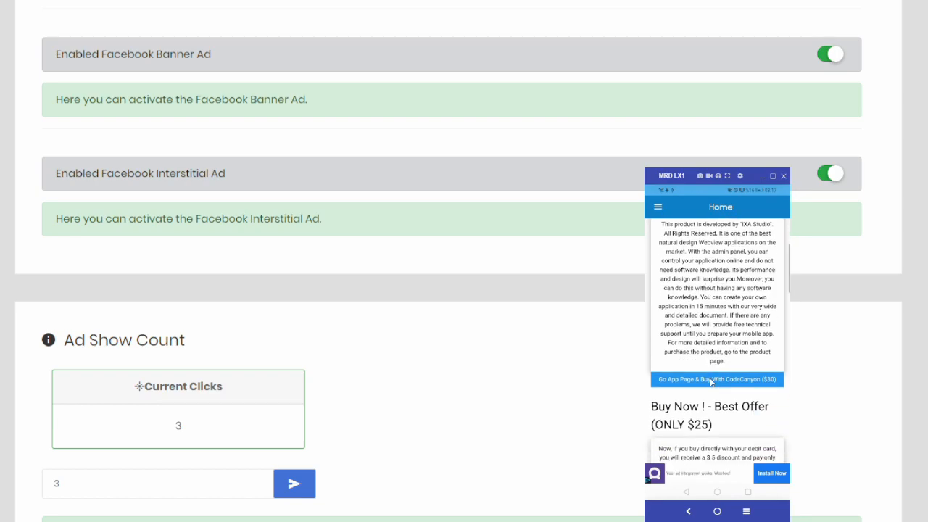